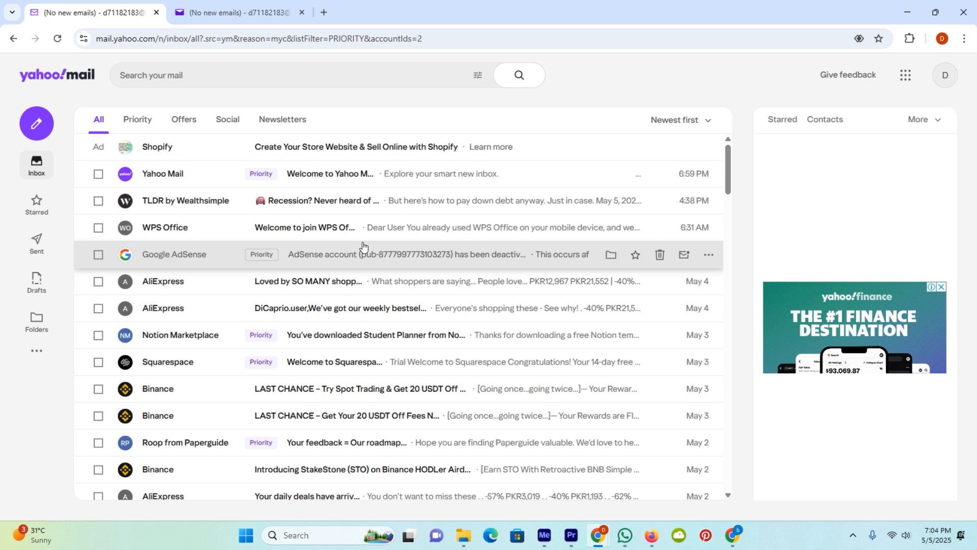
{"action": "mouse_move", "coordinate": [310, 175]}
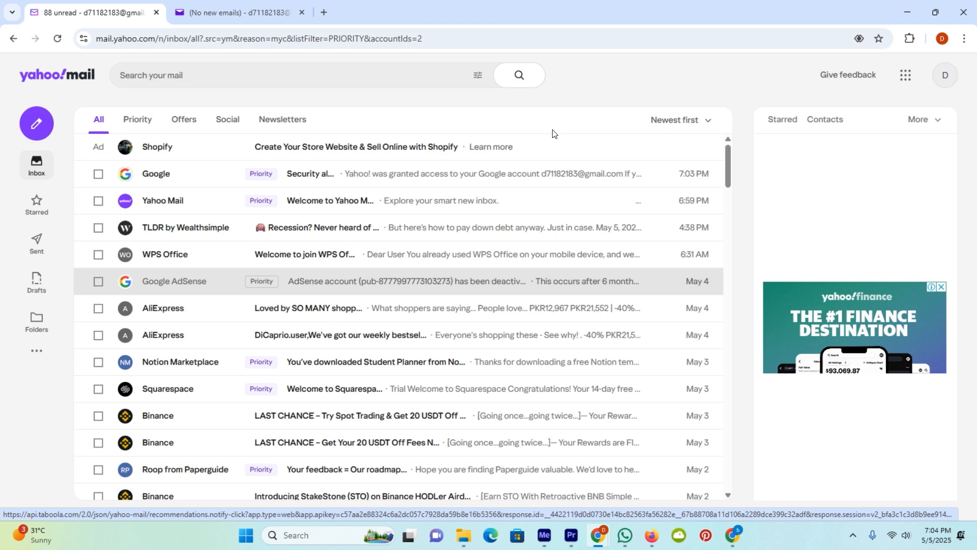
{"action": "mouse_move", "coordinate": [583, 200]}
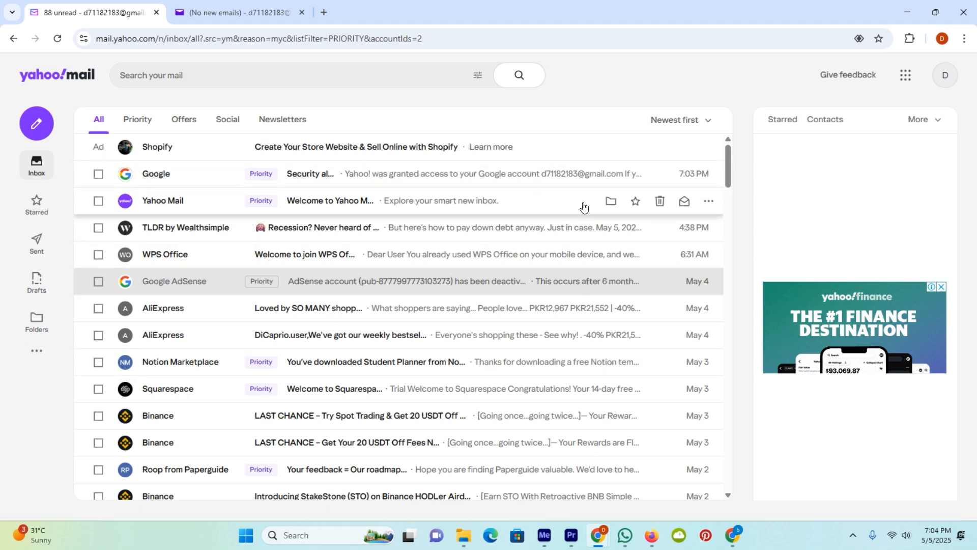
- Select all 100 newest inbox messages through the bulk-select All option and delete them
{"action": "scroll", "scroll_direction": "down", "scroll_amount": 3}
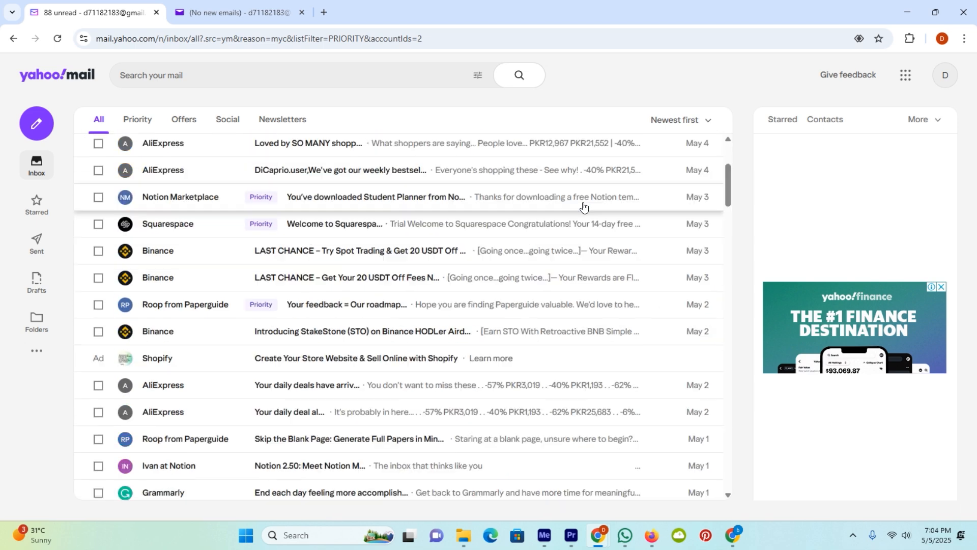
{"action": "scroll", "scroll_direction": "down", "scroll_amount": 3}
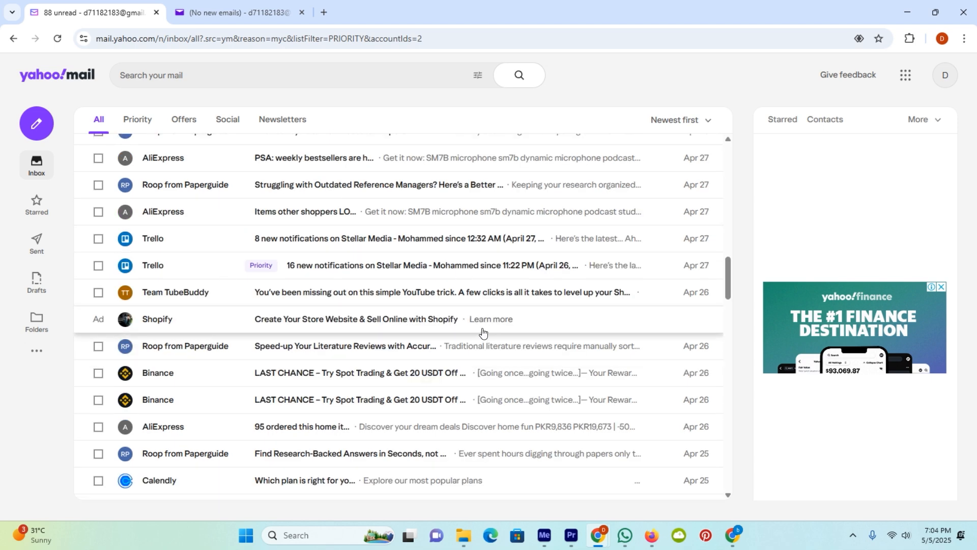
{"action": "scroll", "scroll_direction": "down", "scroll_amount": 3}
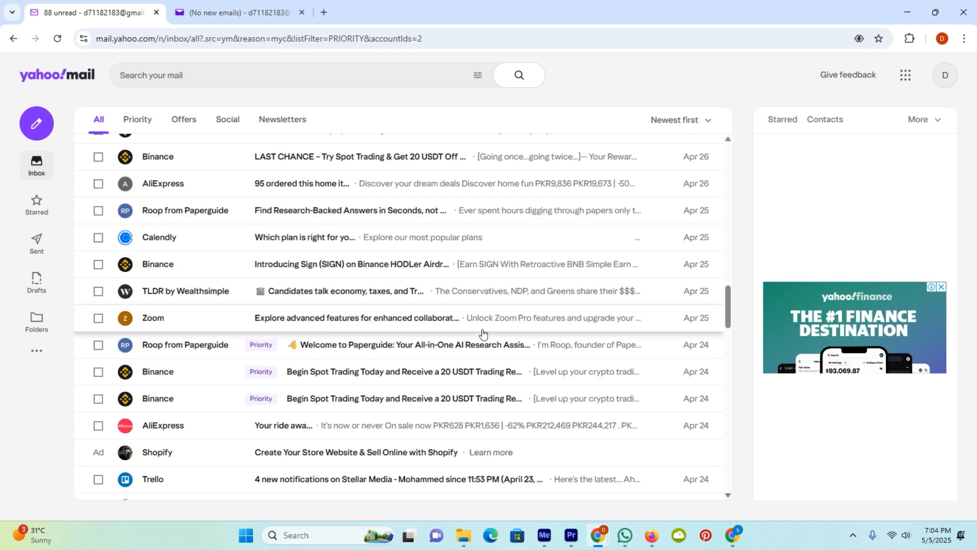
{"action": "scroll", "scroll_direction": "up", "scroll_amount": 3}
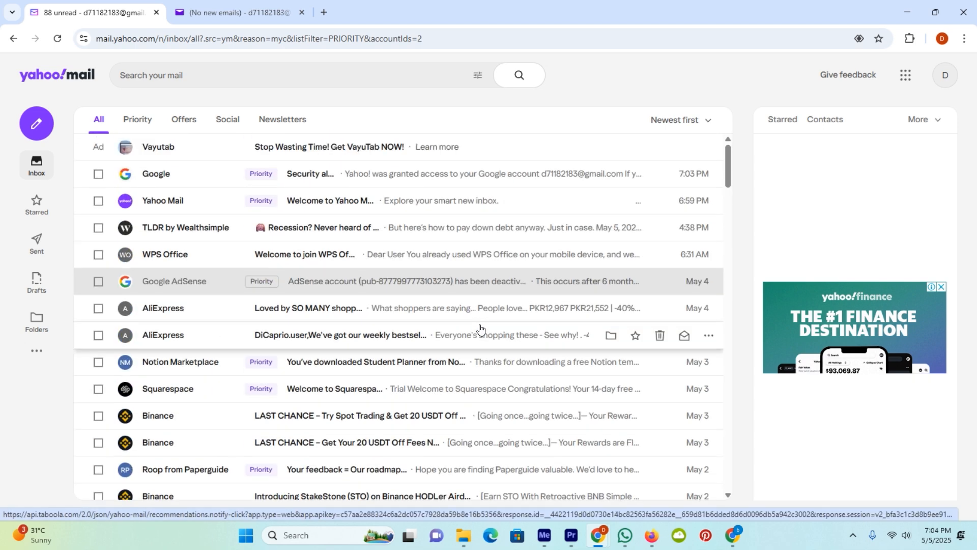
{"action": "mouse_move", "coordinate": [191, 148]}
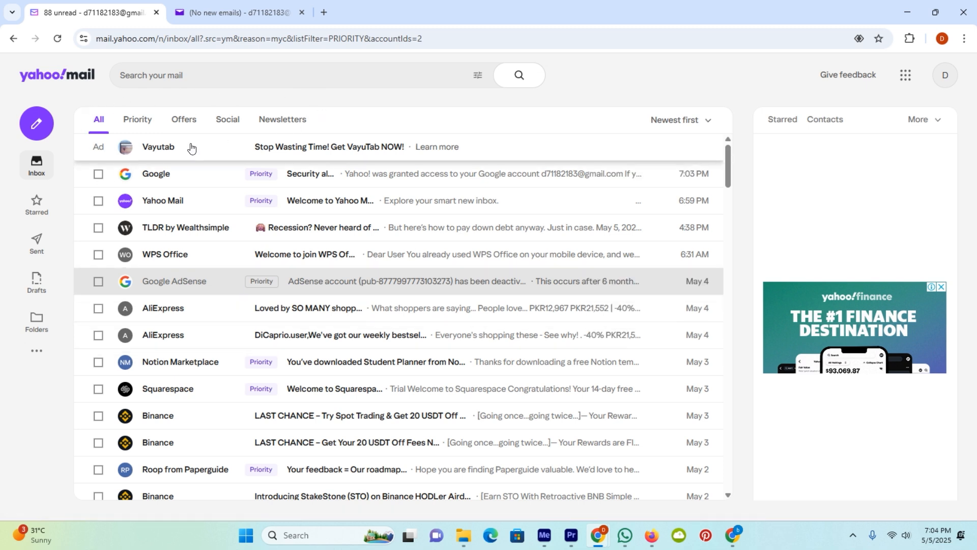
{"action": "mouse_move", "coordinate": [222, 140]}
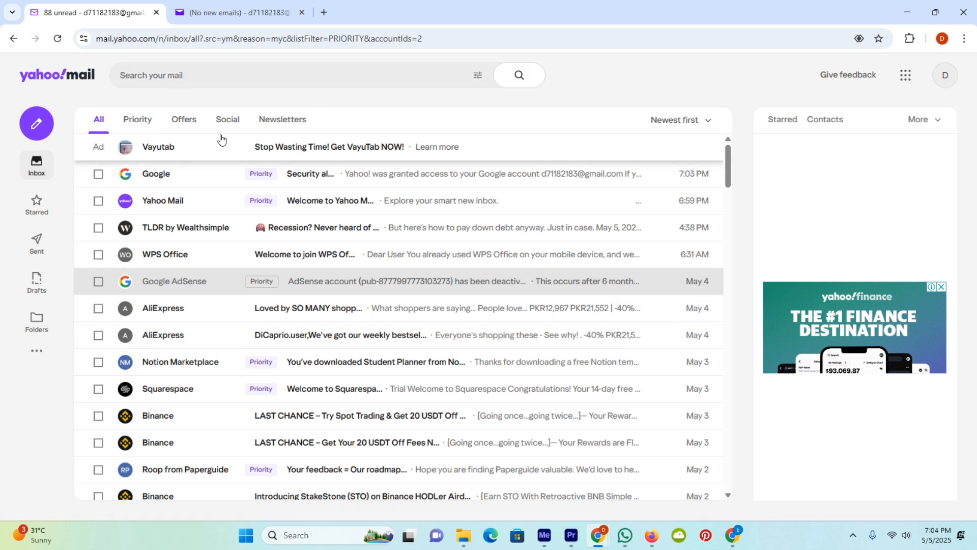
{"action": "mouse_move", "coordinate": [213, 97]}
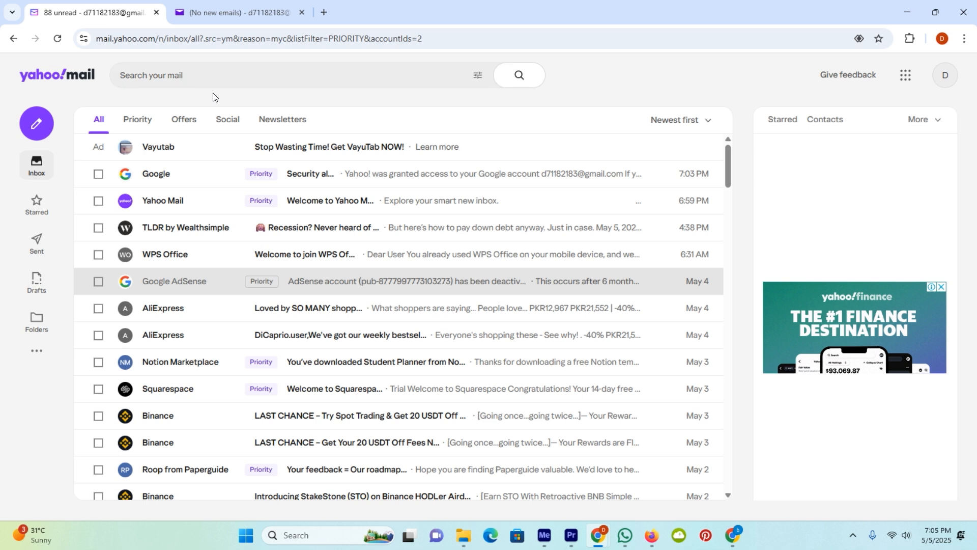
{"action": "mouse_move", "coordinate": [158, 106]}
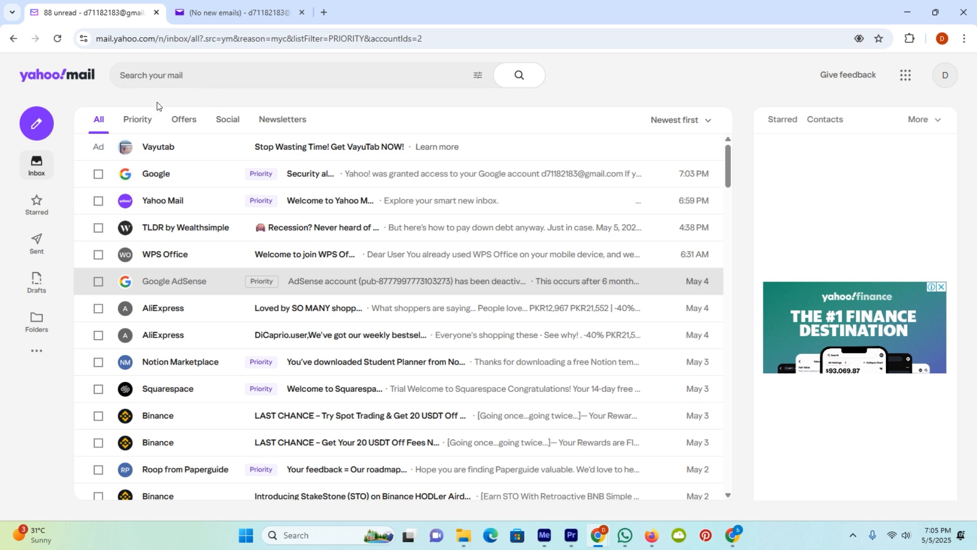
{"action": "left_click", "coordinate": [98, 175]}
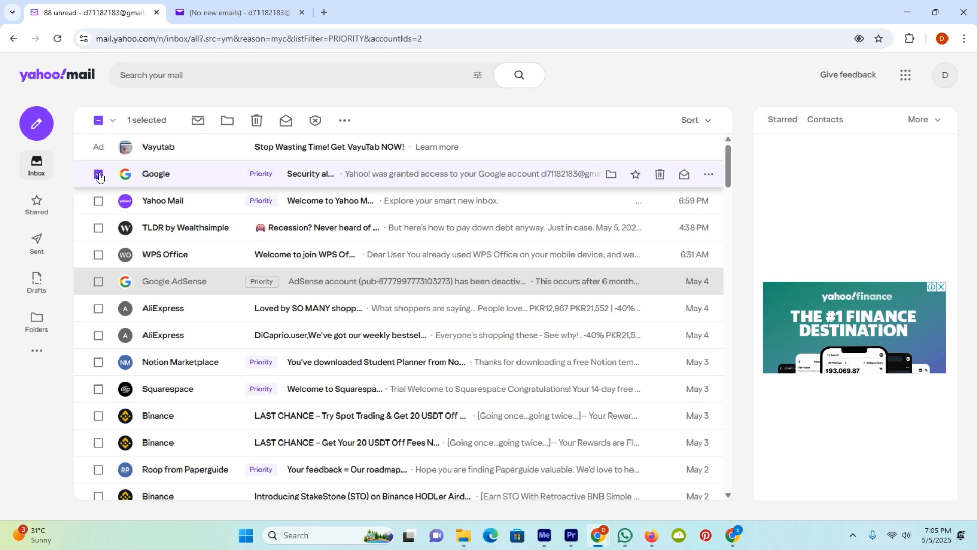
{"action": "left_click", "coordinate": [99, 173]}
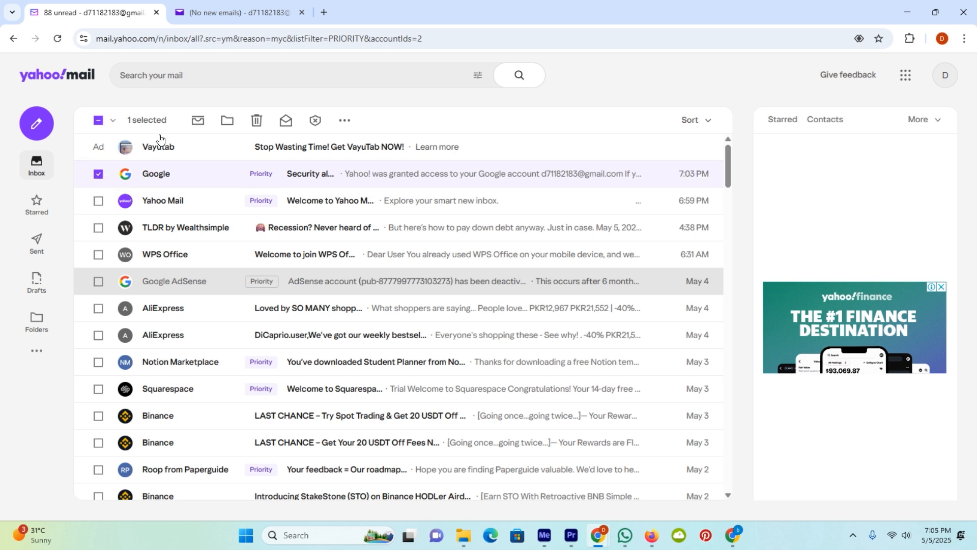
{"action": "mouse_move", "coordinate": [126, 126]}
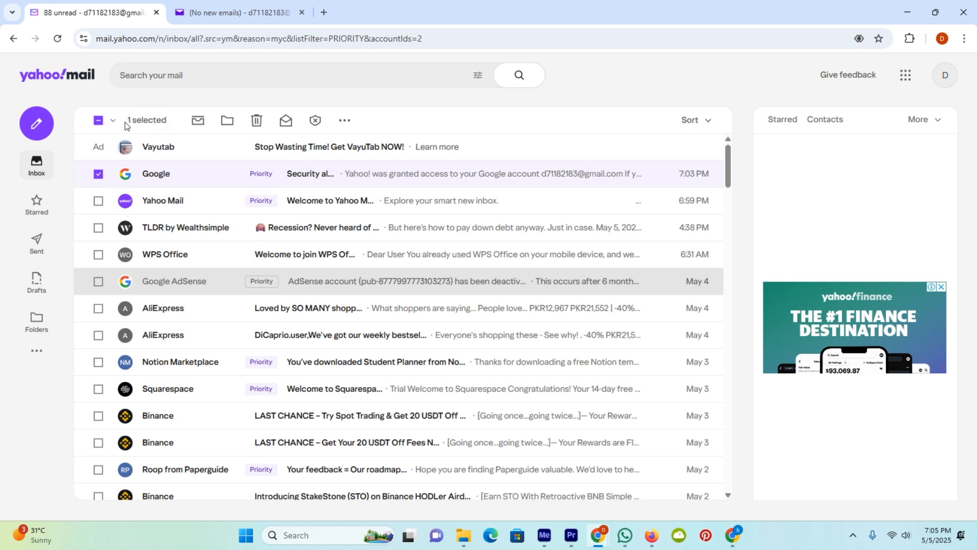
{"action": "left_click", "coordinate": [113, 120]}
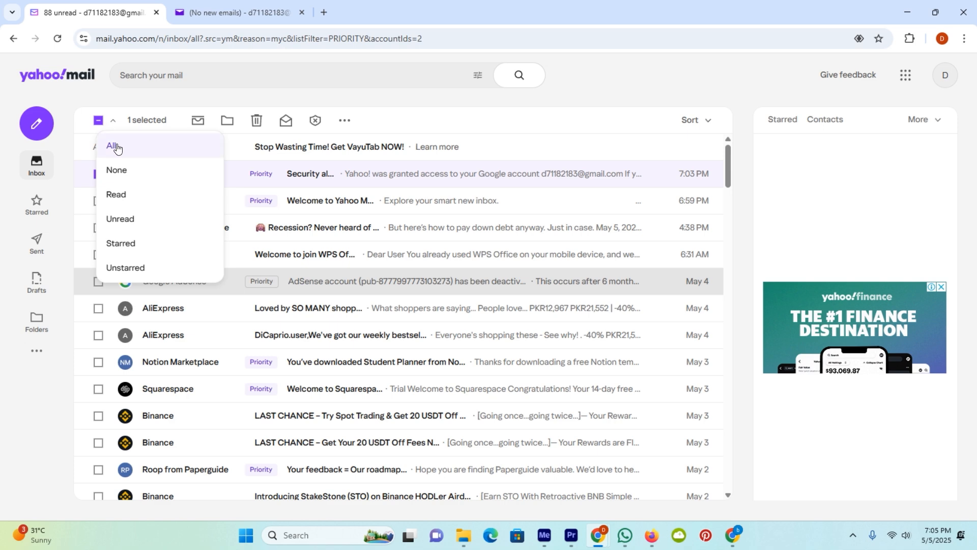
{"action": "left_click", "coordinate": [114, 147]}
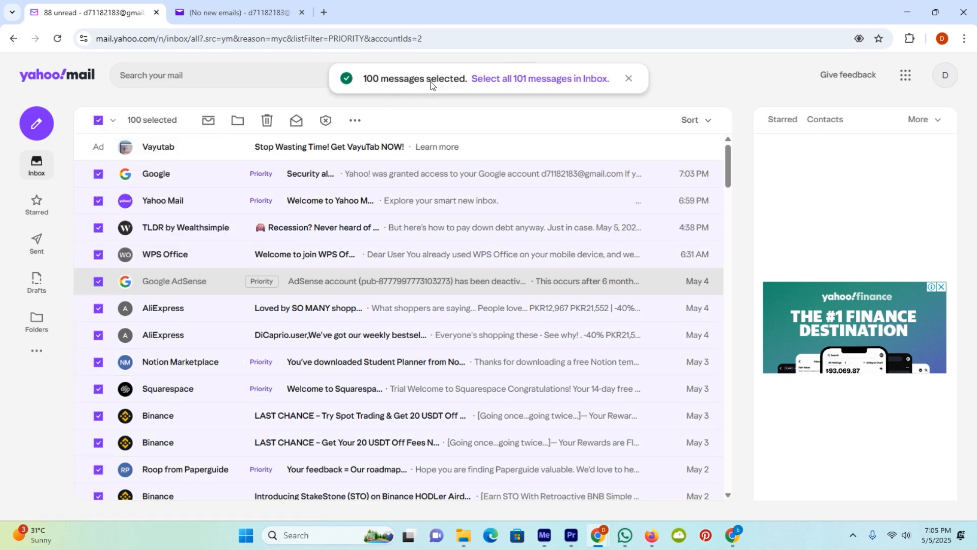
{"action": "scroll", "scroll_direction": "down", "scroll_amount": 3}
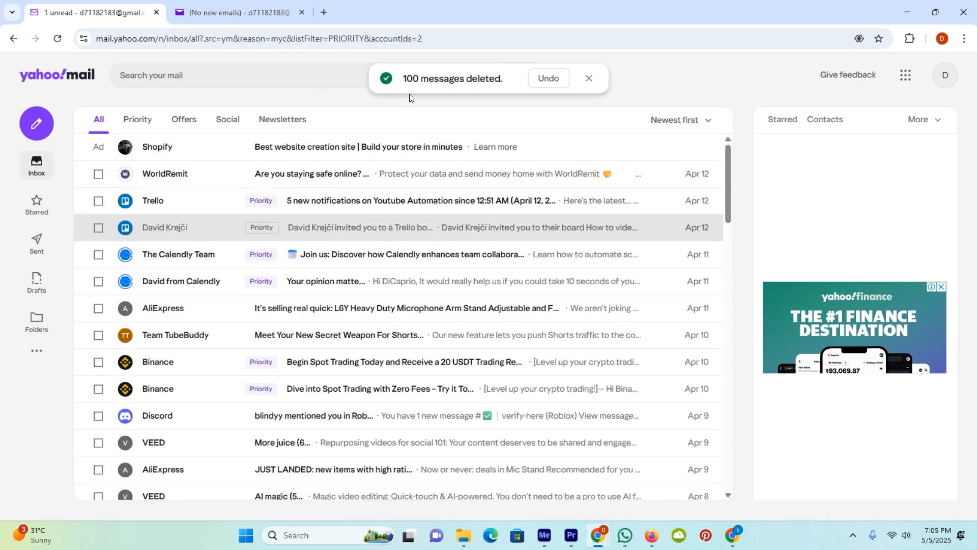
{"action": "mouse_move", "coordinate": [469, 87]}
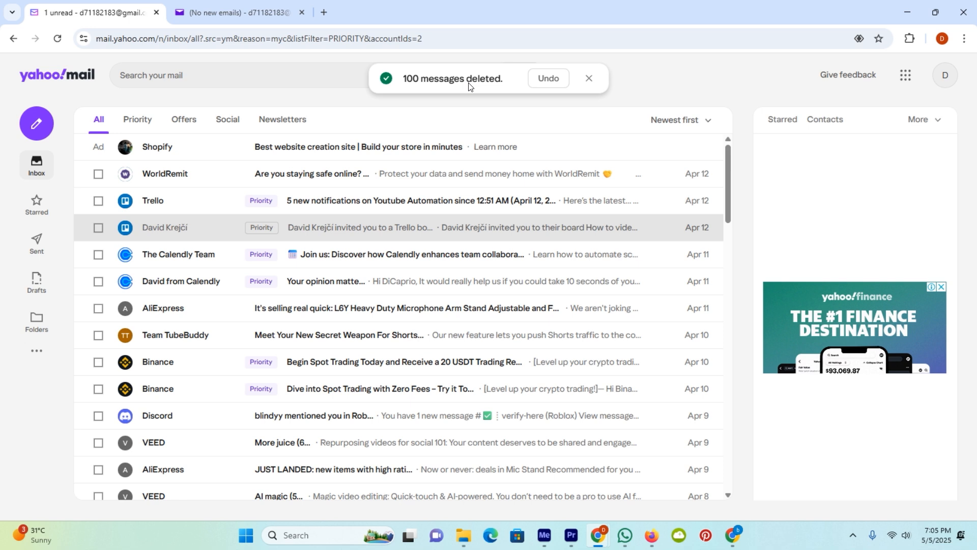
{"action": "mouse_move", "coordinate": [98, 177]}
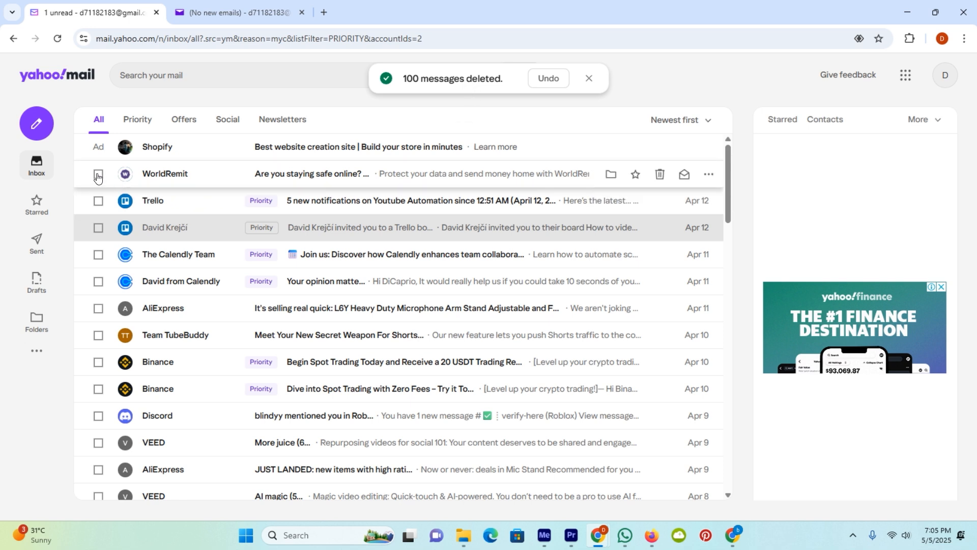
- Tick the WorldRemit message and open the bulk-selection choices for the remaining inbox messages
{"action": "left_click", "coordinate": [97, 174]}
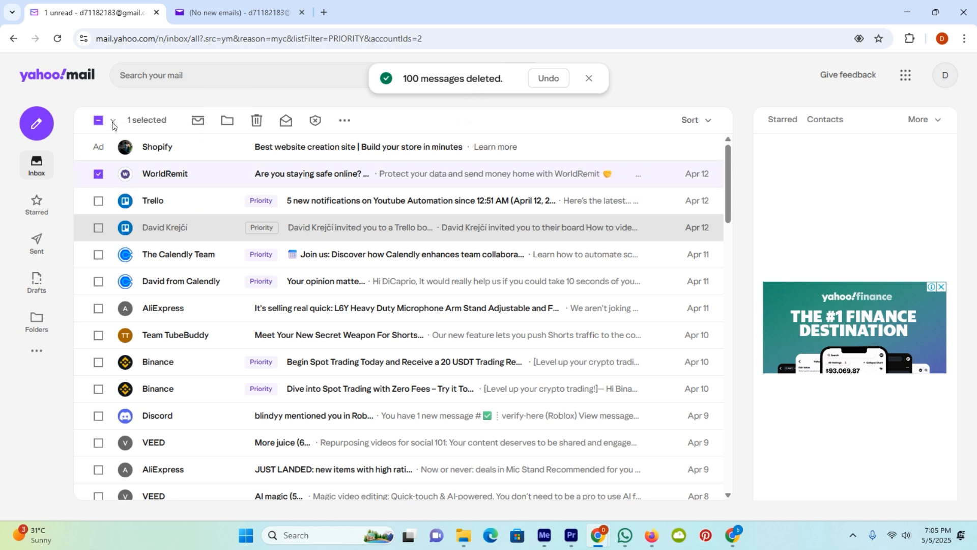
{"action": "left_click", "coordinate": [256, 120]}
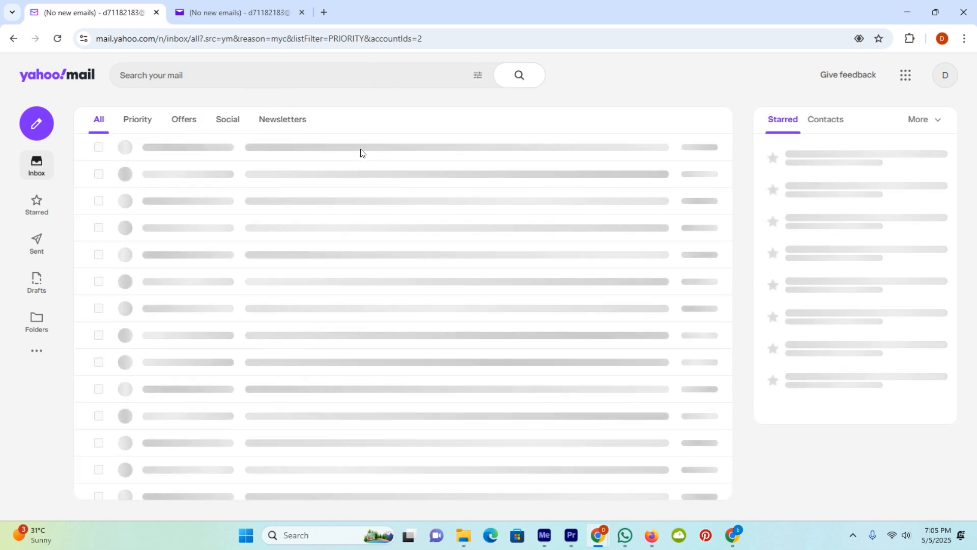
{"action": "mouse_move", "coordinate": [12, 335]}
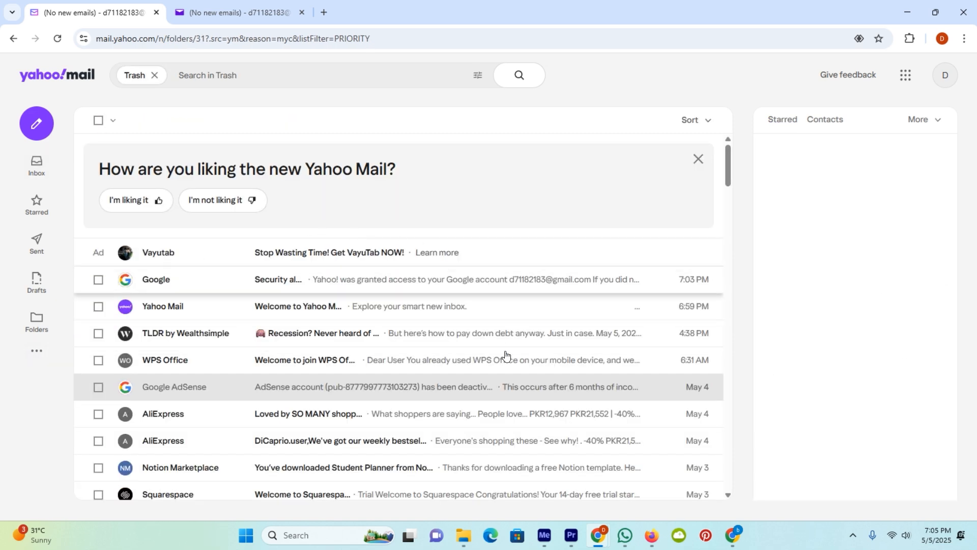
- Dismiss the feedback banner, select all Trash messages and confirm their permanent deletion
{"action": "left_click", "coordinate": [698, 159]}
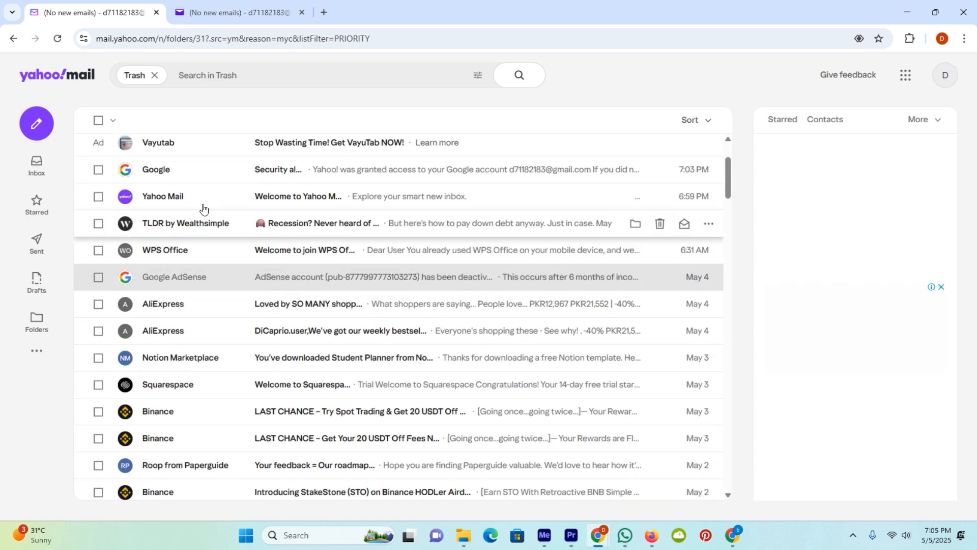
{"action": "left_click", "coordinate": [266, 120]}
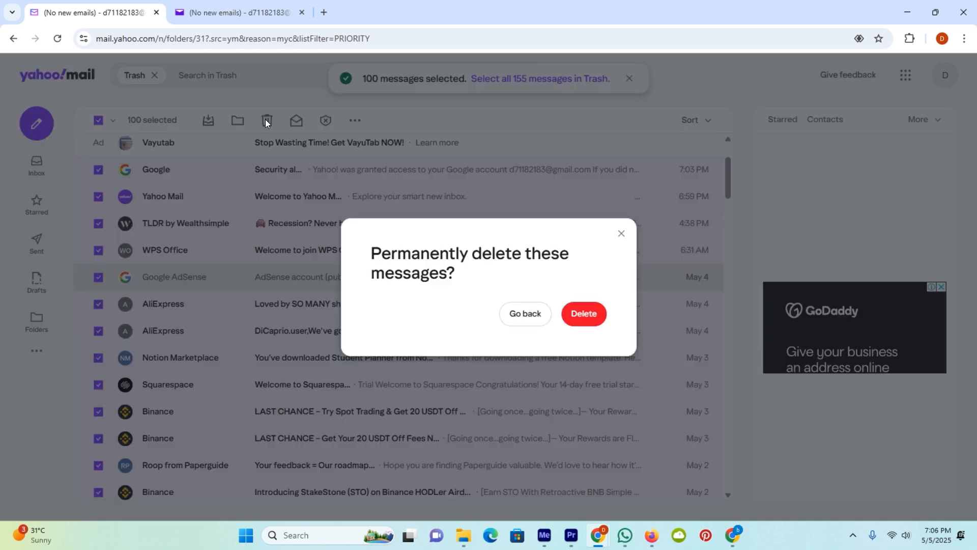
{"action": "left_click", "coordinate": [583, 314]}
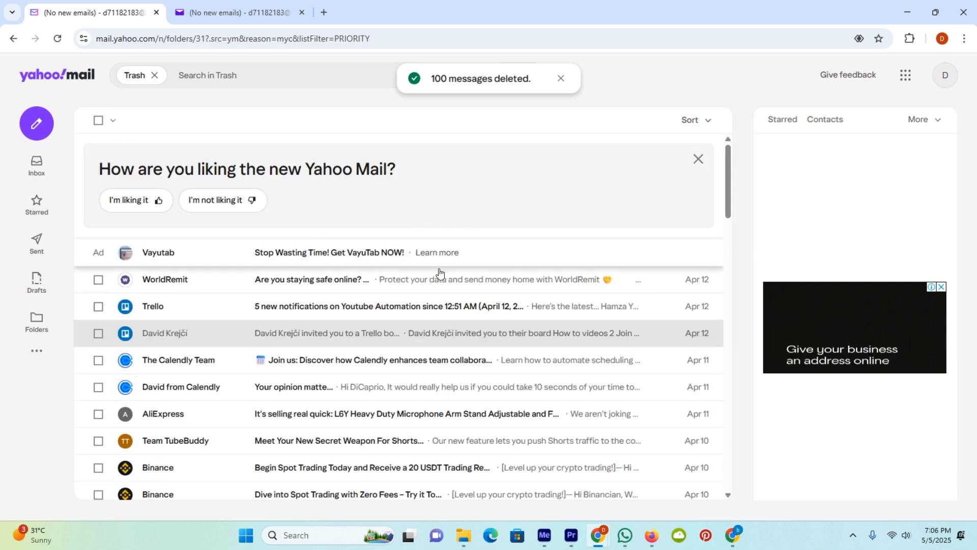
- Select the remaining 55 Trash messages and confirm deleting them permanently
{"action": "left_click", "coordinate": [98, 120]}
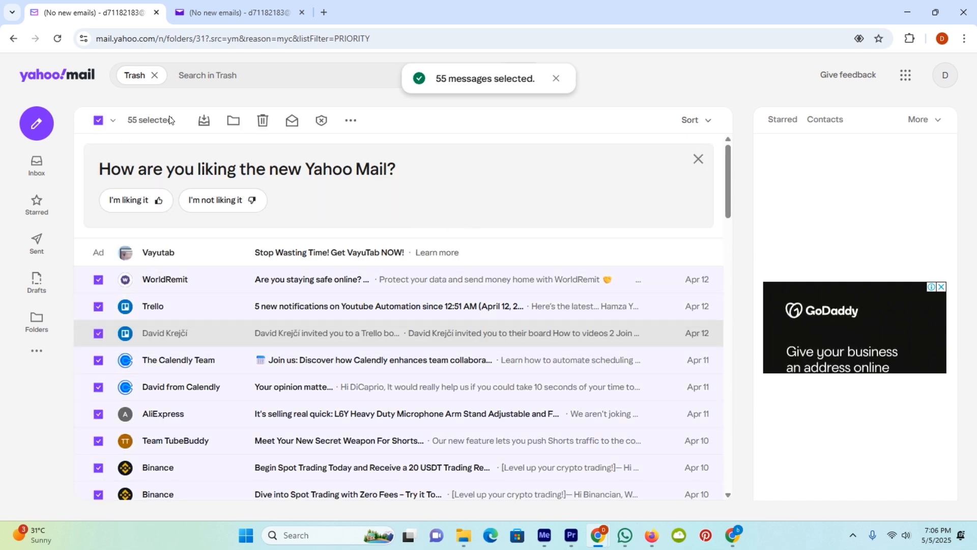
{"action": "left_click", "coordinate": [262, 120]}
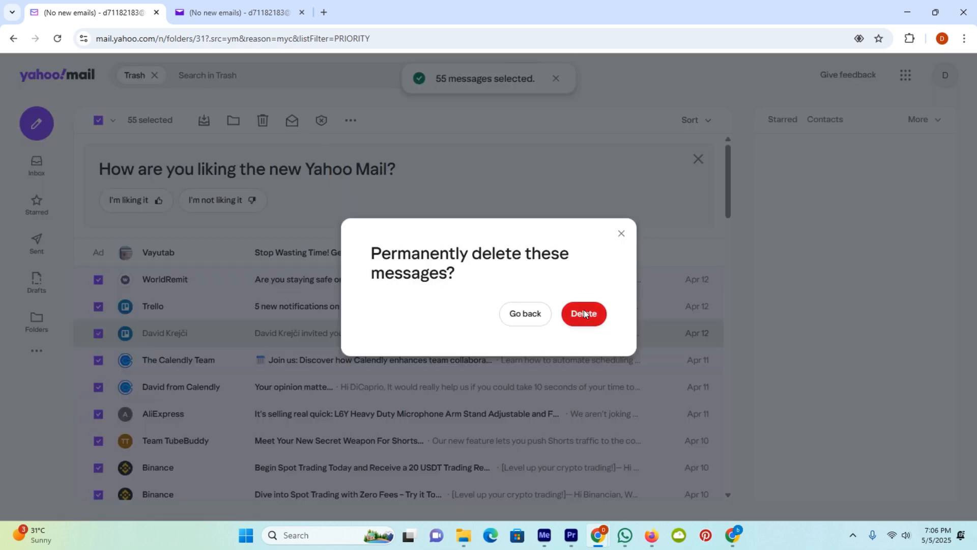
{"action": "left_click", "coordinate": [582, 314]}
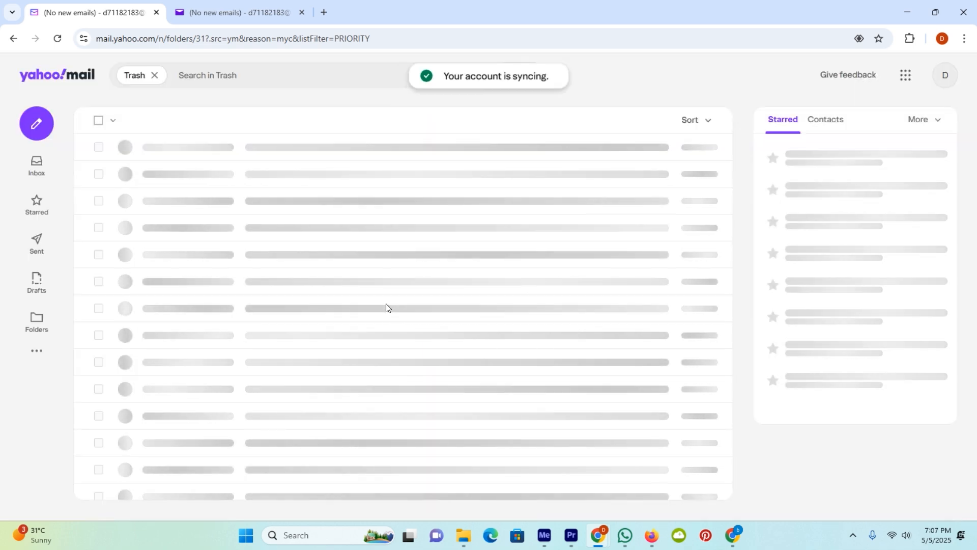